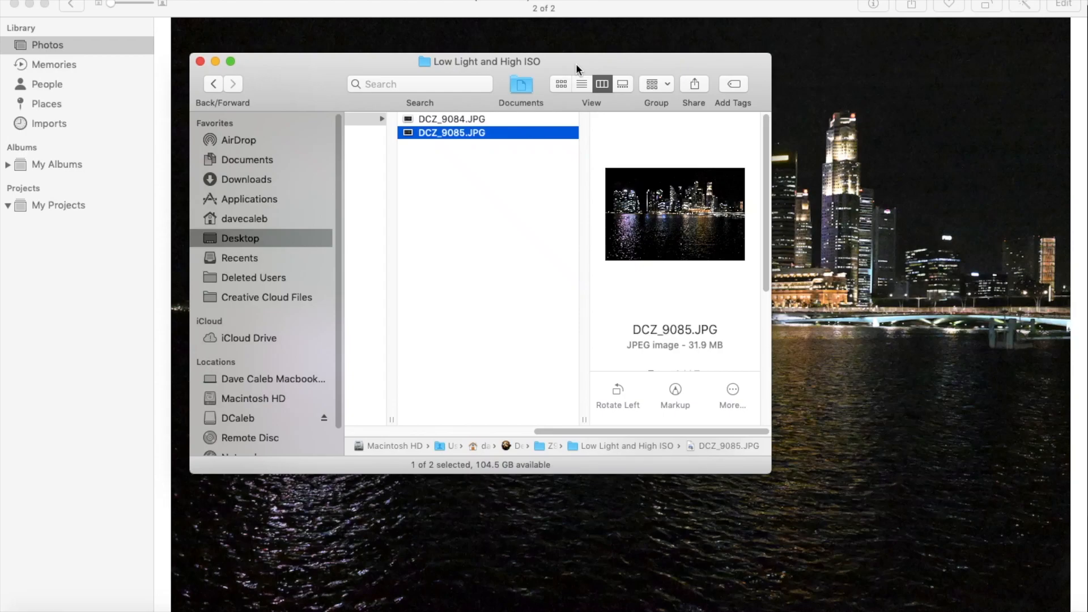
mouse_move(504, 64)
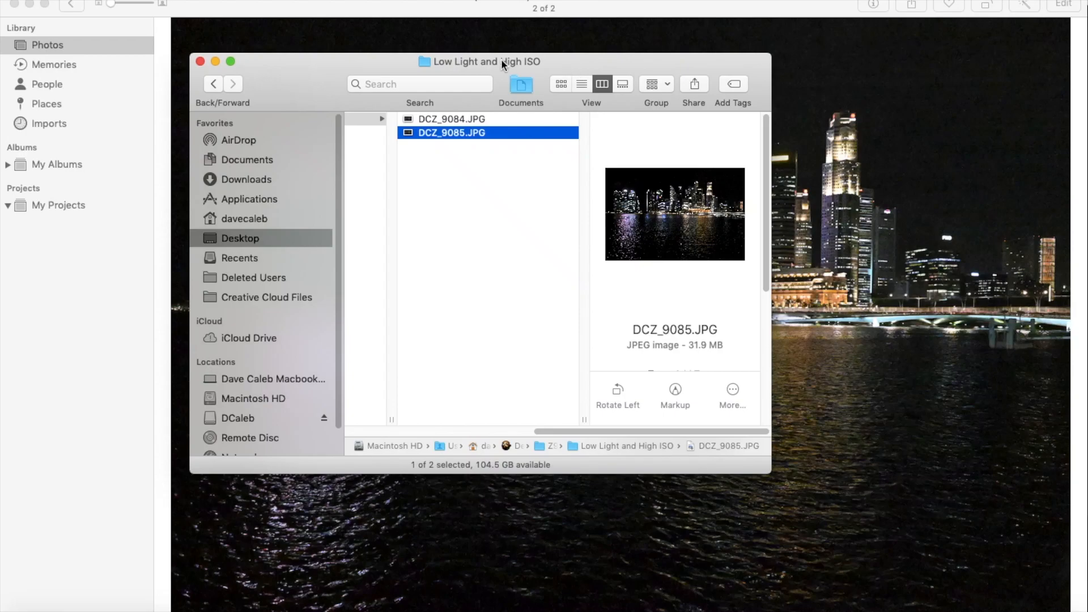
mouse_move(534, 168)
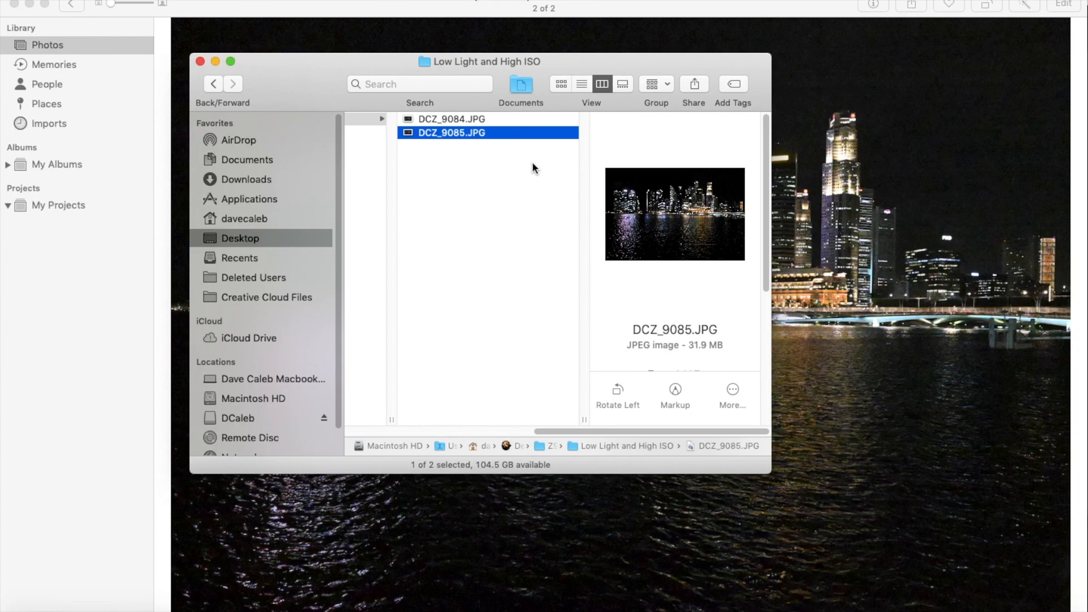
mouse_move(559, 132)
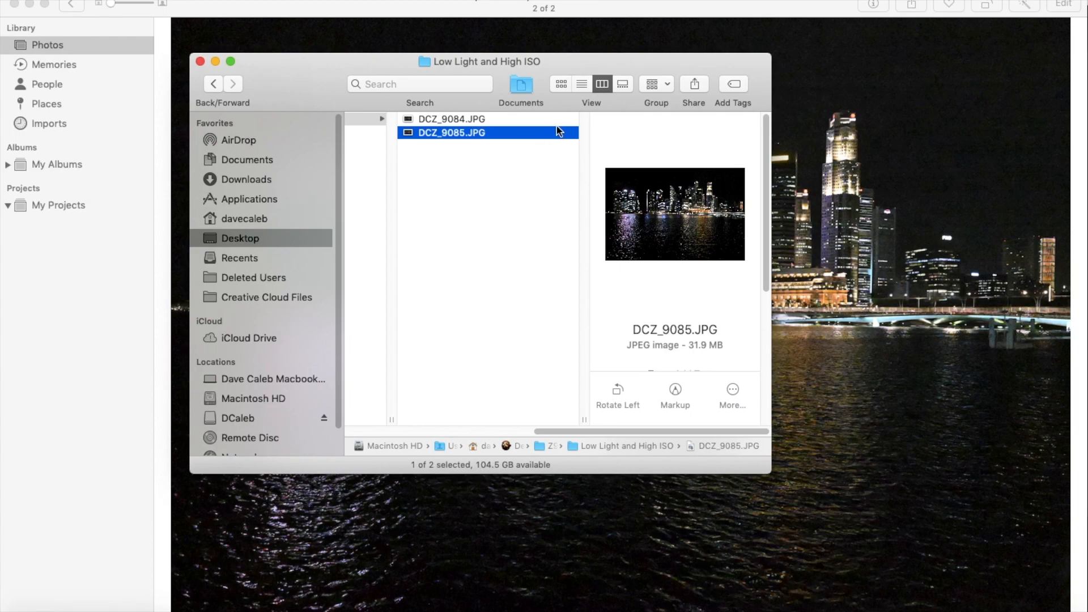
mouse_move(569, 73)
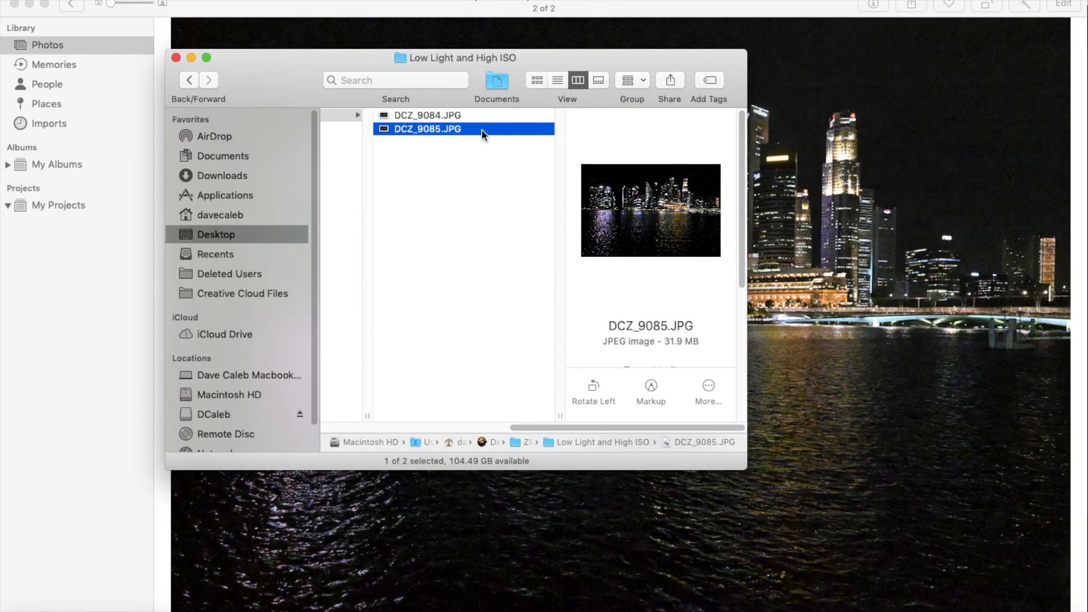
mouse_move(503, 143)
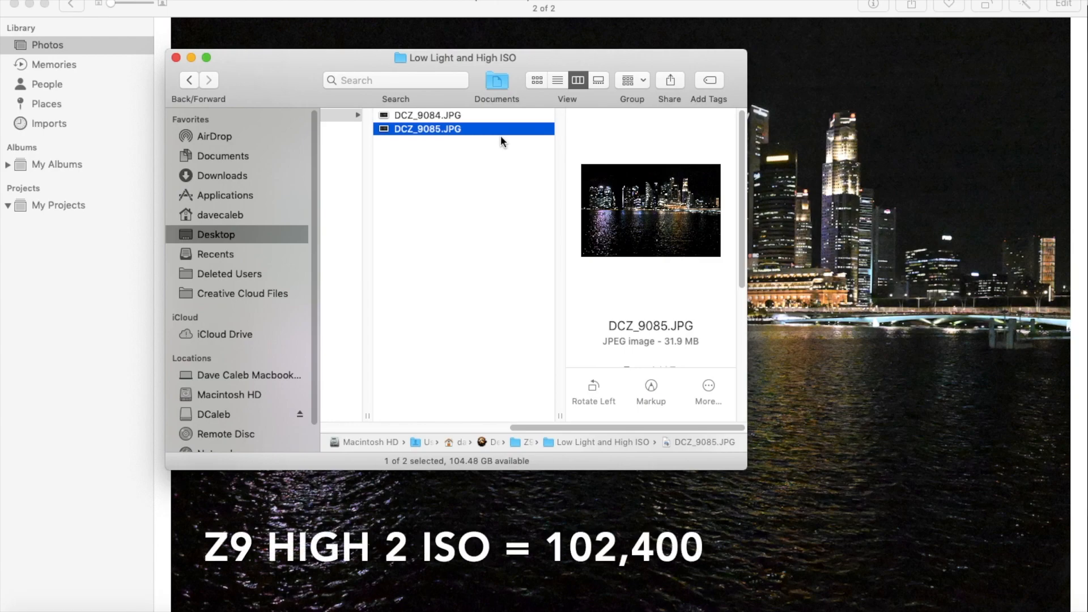
mouse_move(614, 206)
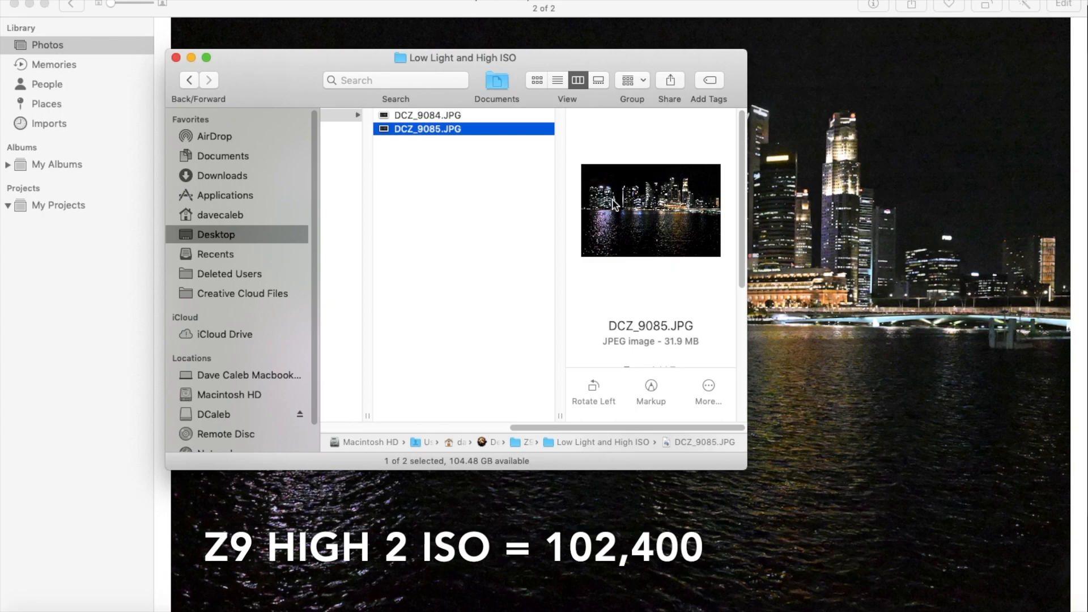
mouse_move(648, 232)
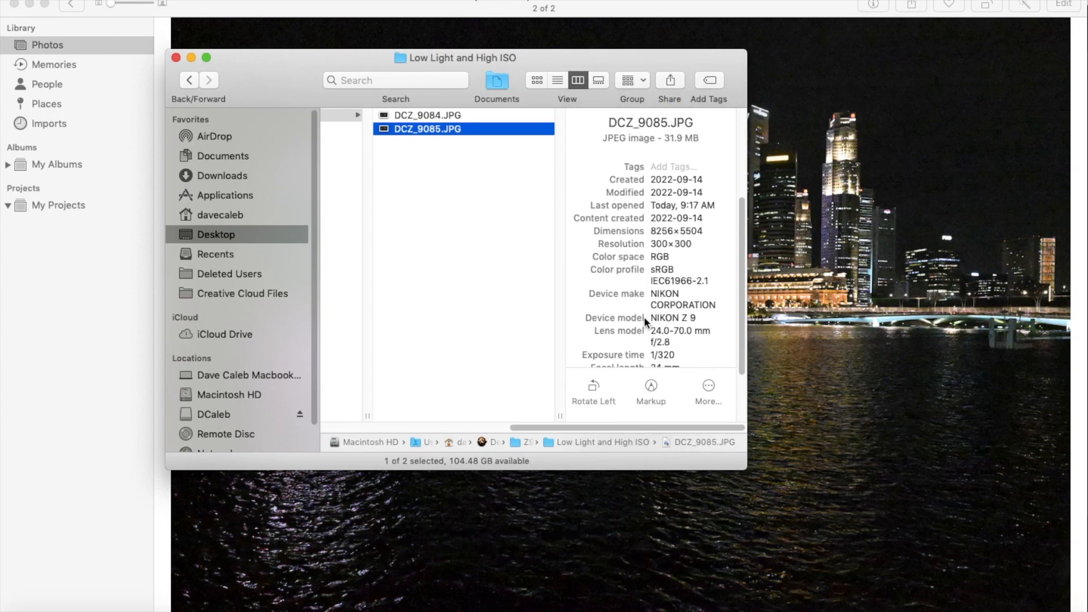
Scroll Finder's preview pane for DCZ_9085.JPG down to reveal NIKON Z 9 and 1/320 metadata.
scroll("down", 3)
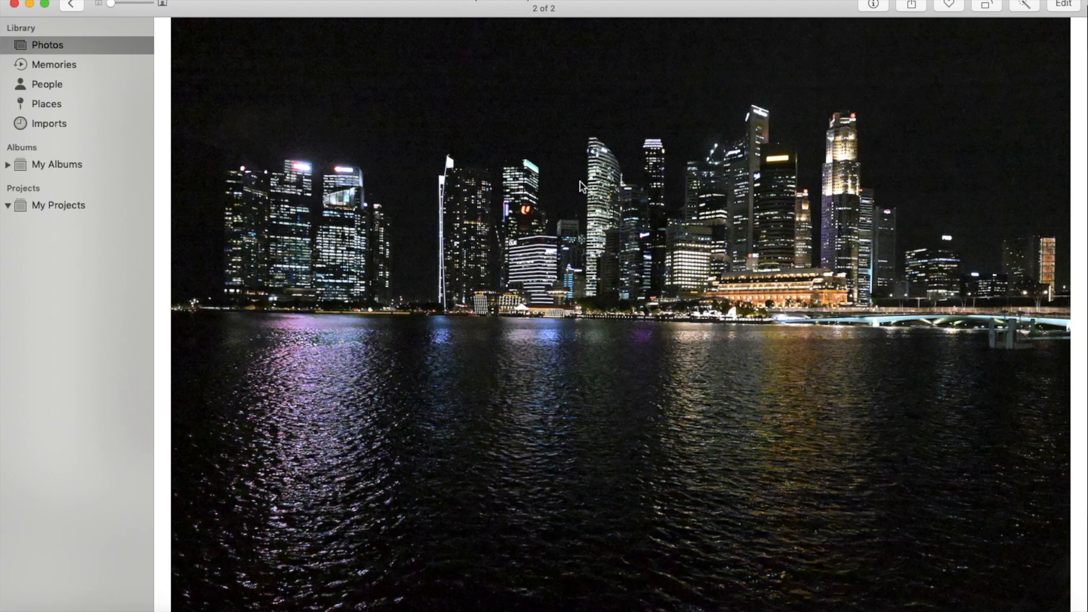
mouse_move(938, 73)
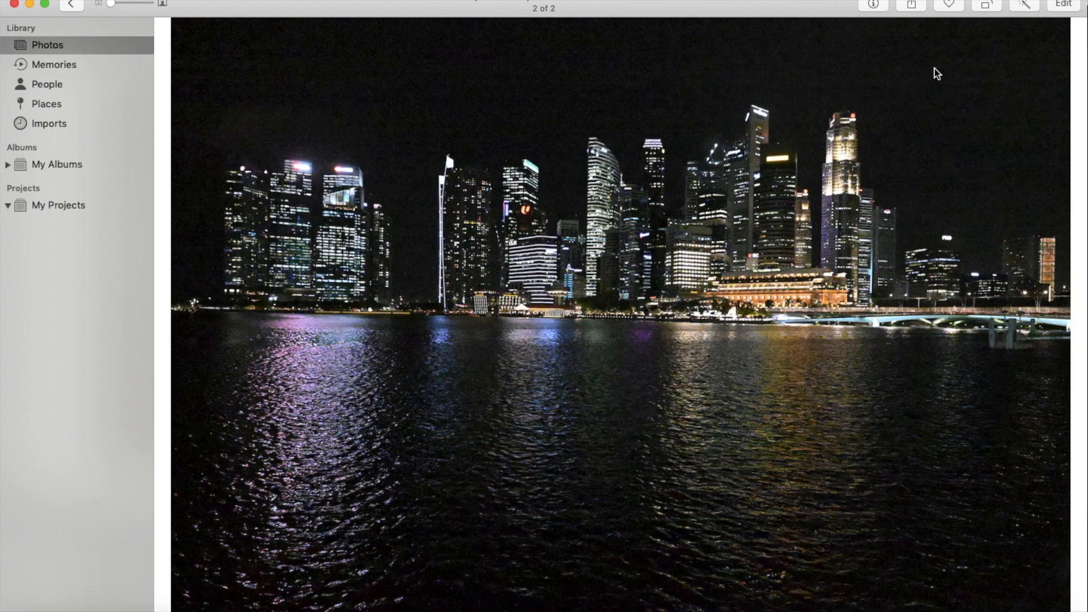
Show the skyline photo's Info in Photos, reporting NIKON Z 9 and ISO 65535.
left_click(873, 6)
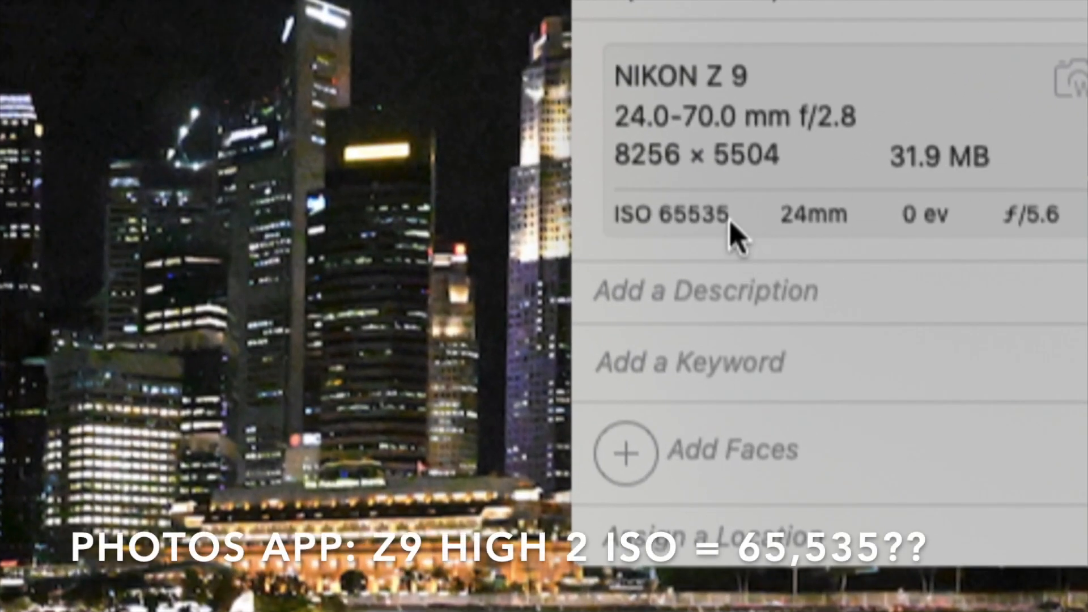
double_click(683, 215)
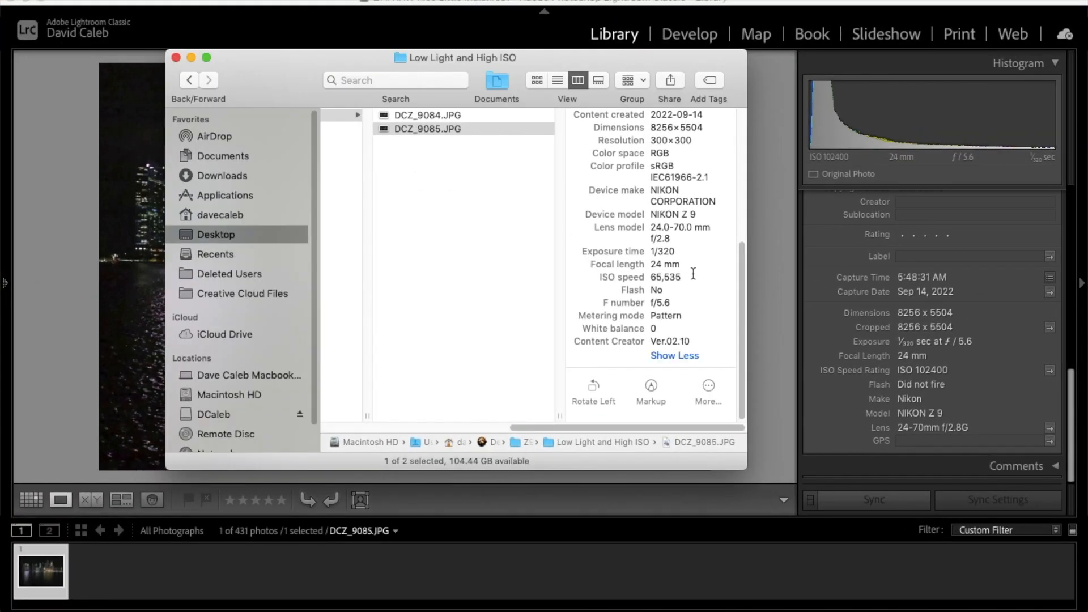
Highlight Finder's ISO speed 65,535 against Lightroom Classic's ISO Speed Rating 102400.
double_click(665, 277)
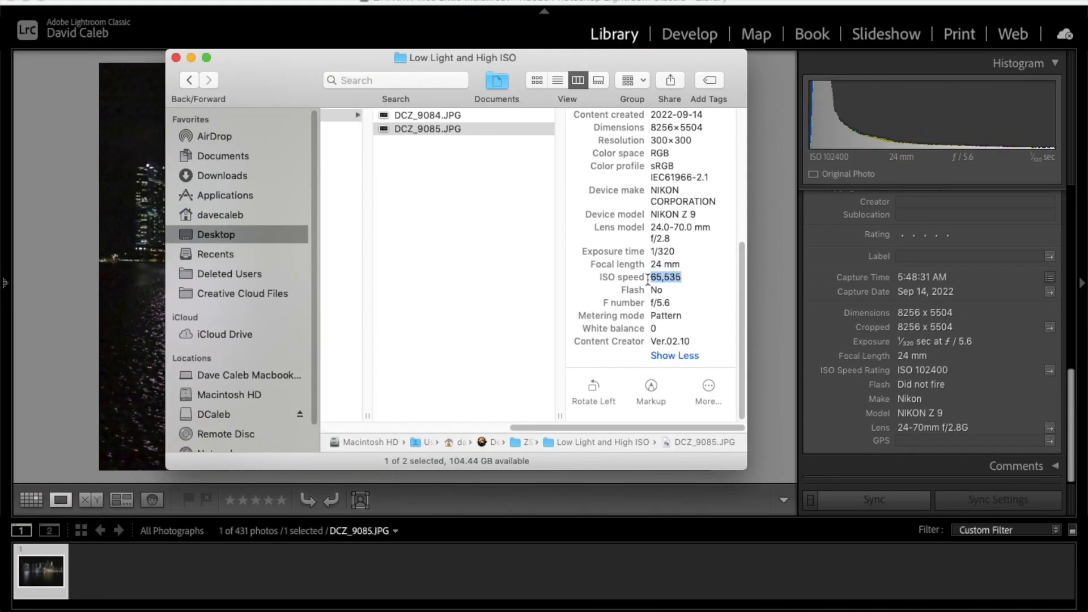
mouse_move(715, 274)
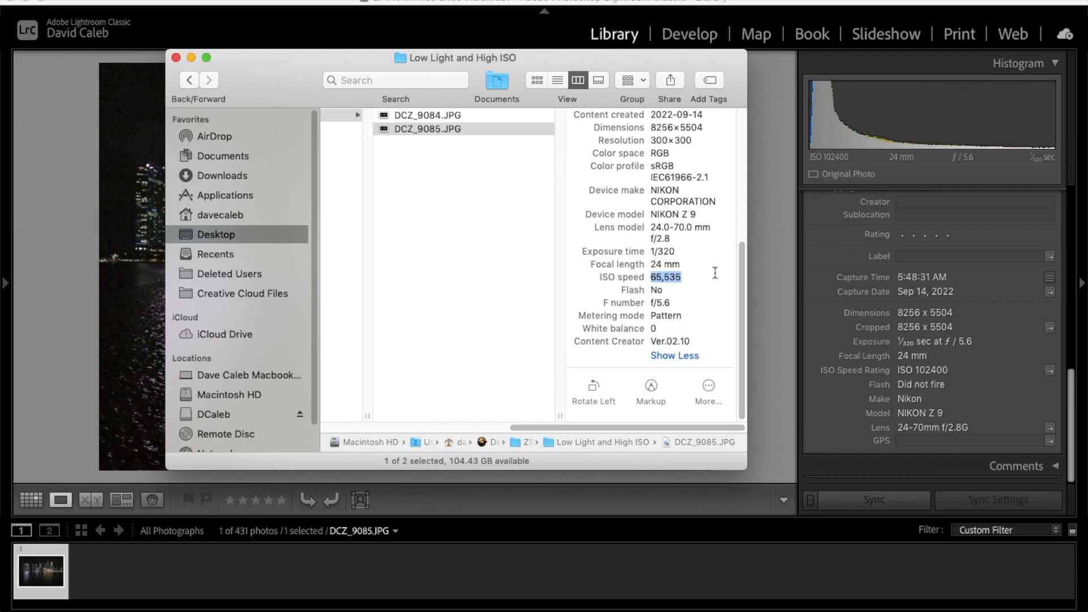
mouse_move(682, 266)
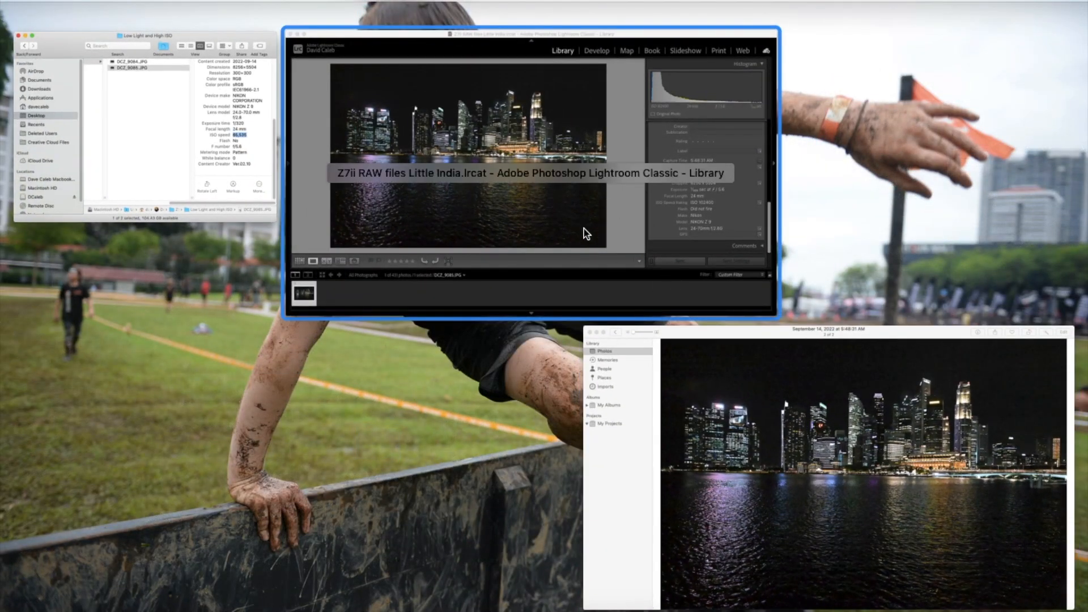
mouse_move(787, 429)
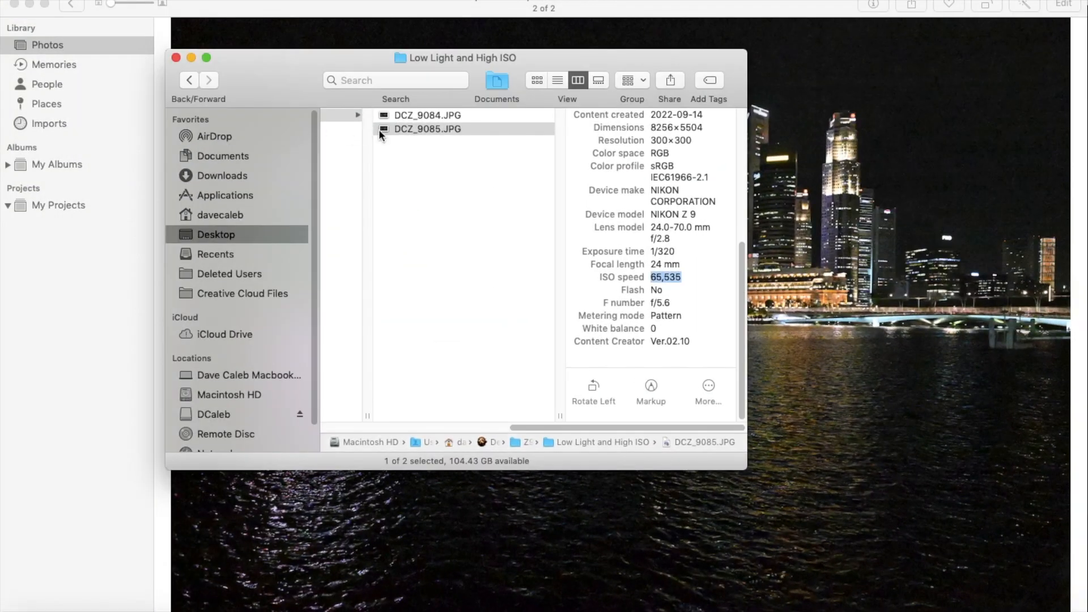
left_click(427, 115)
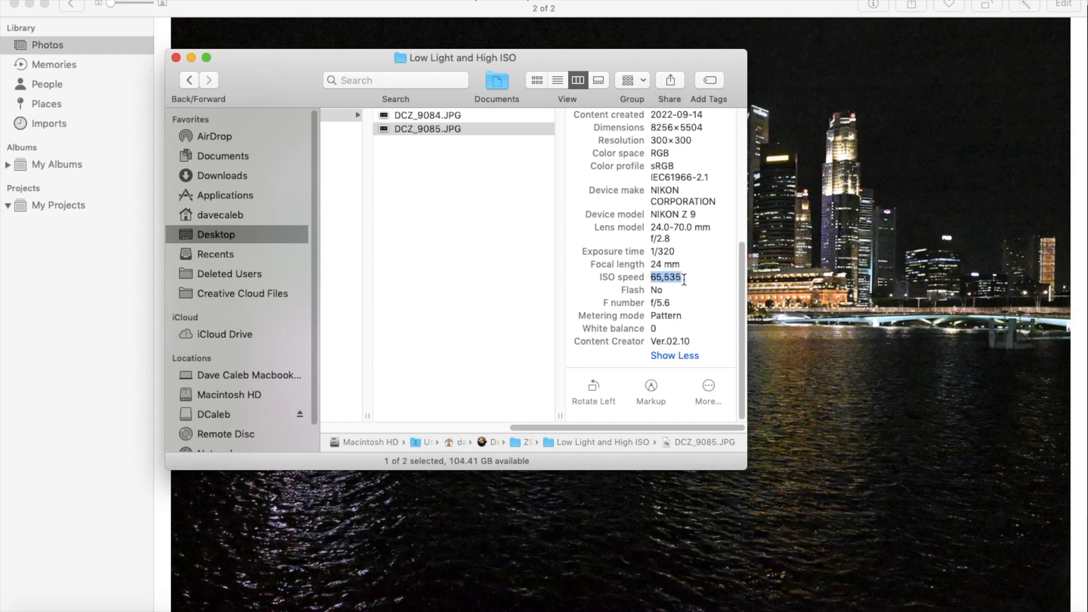
mouse_move(617, 210)
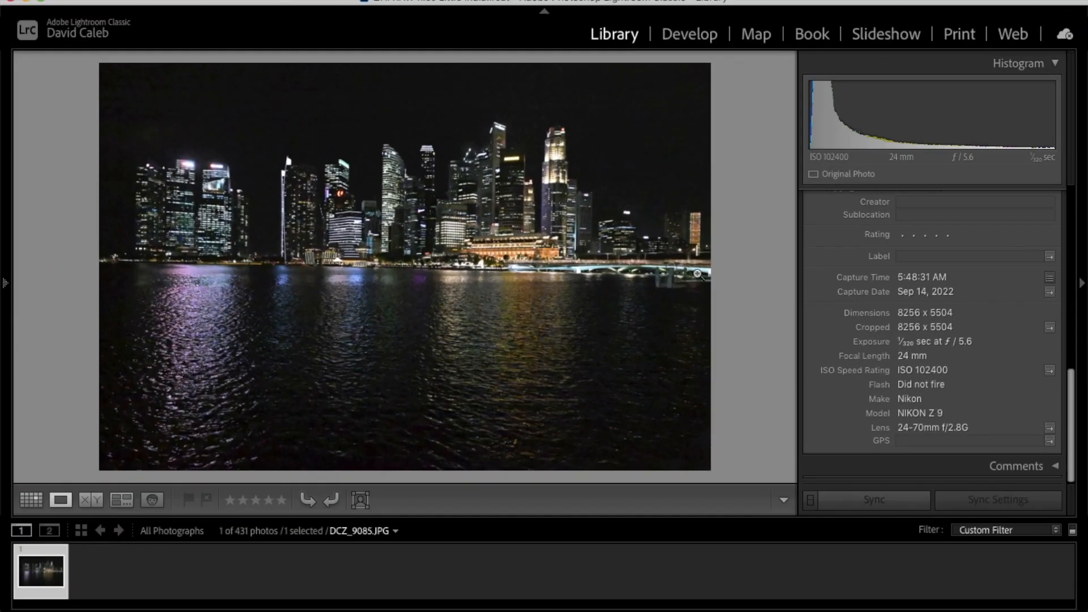
mouse_move(951, 375)
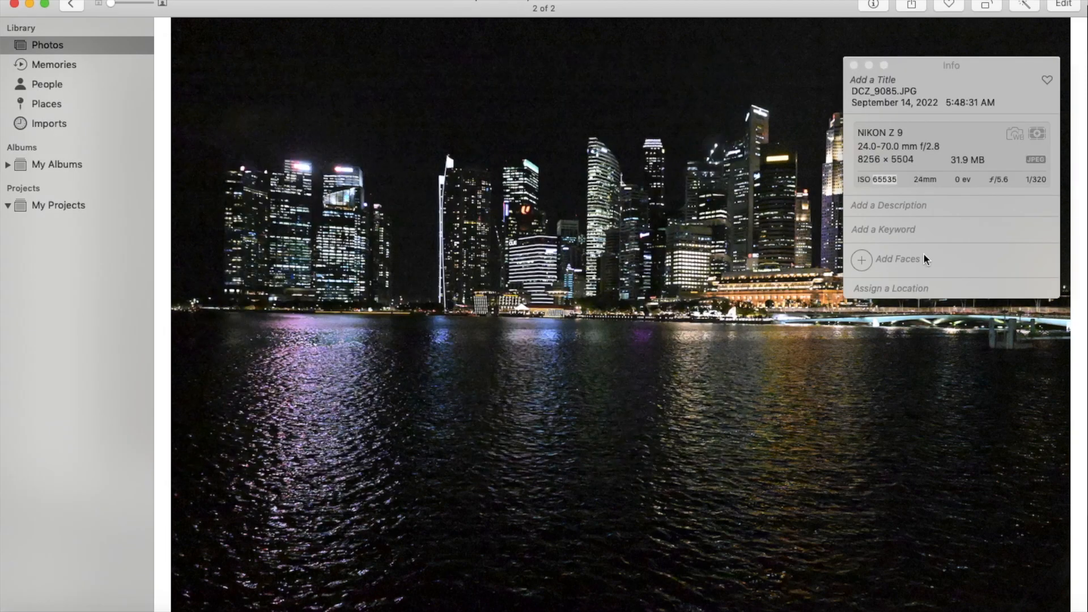
mouse_move(636, 210)
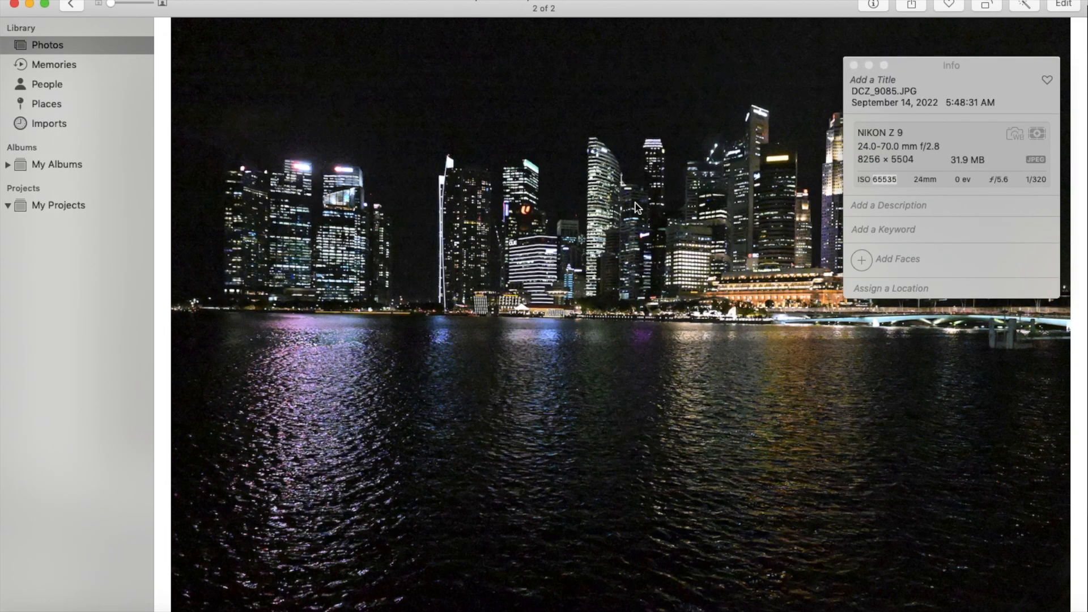
mouse_move(471, 177)
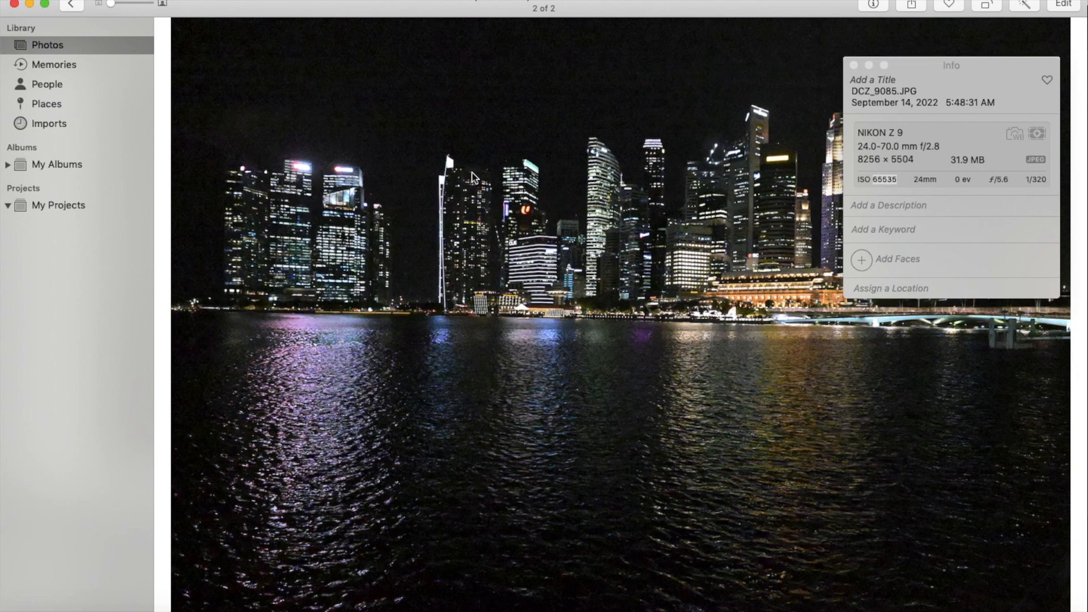
mouse_move(432, 180)
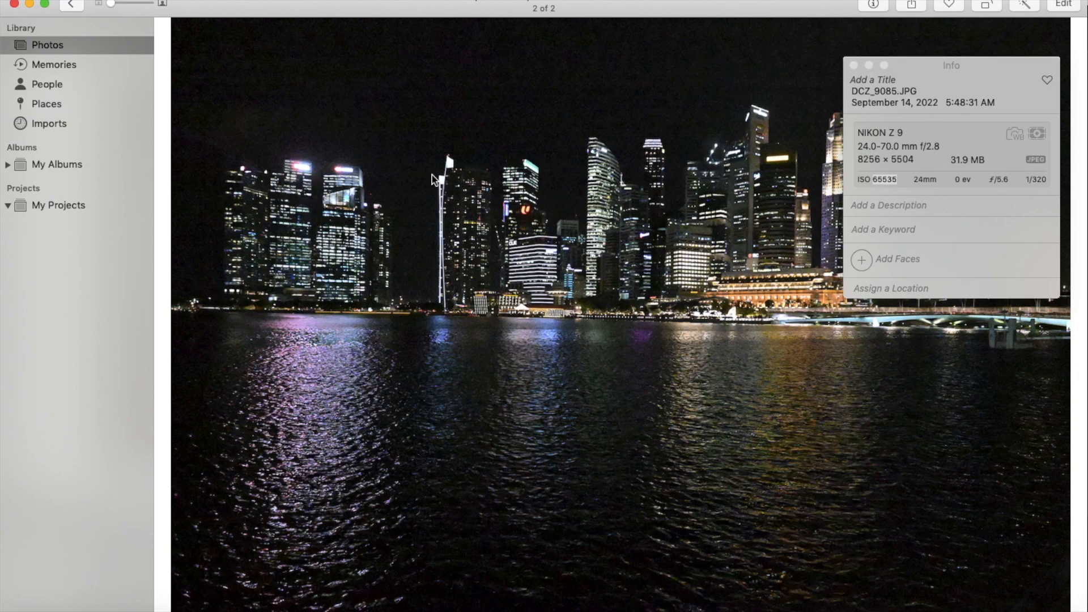
mouse_move(431, 19)
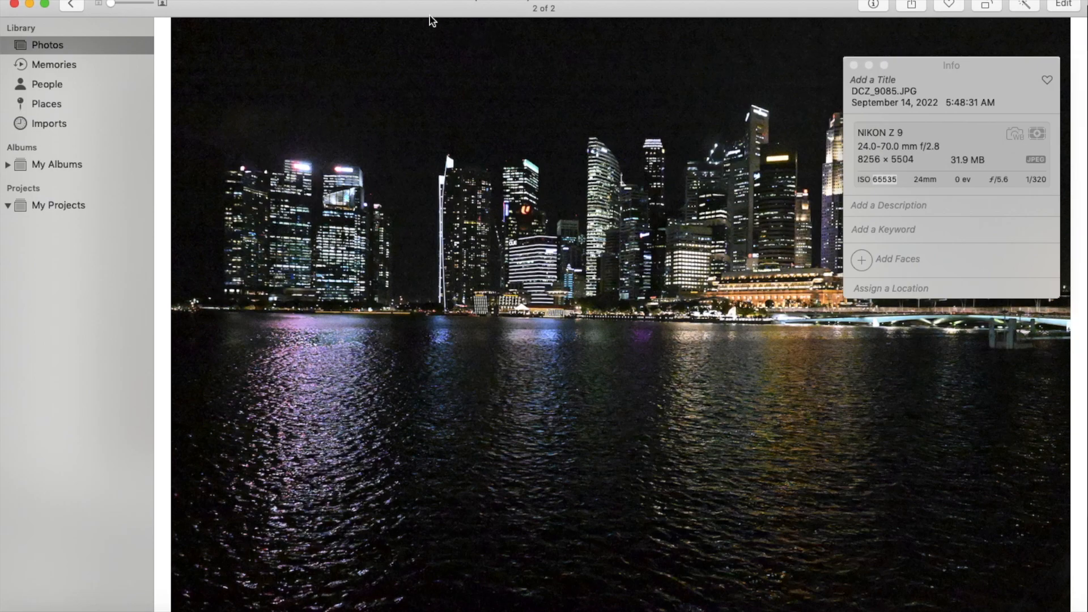